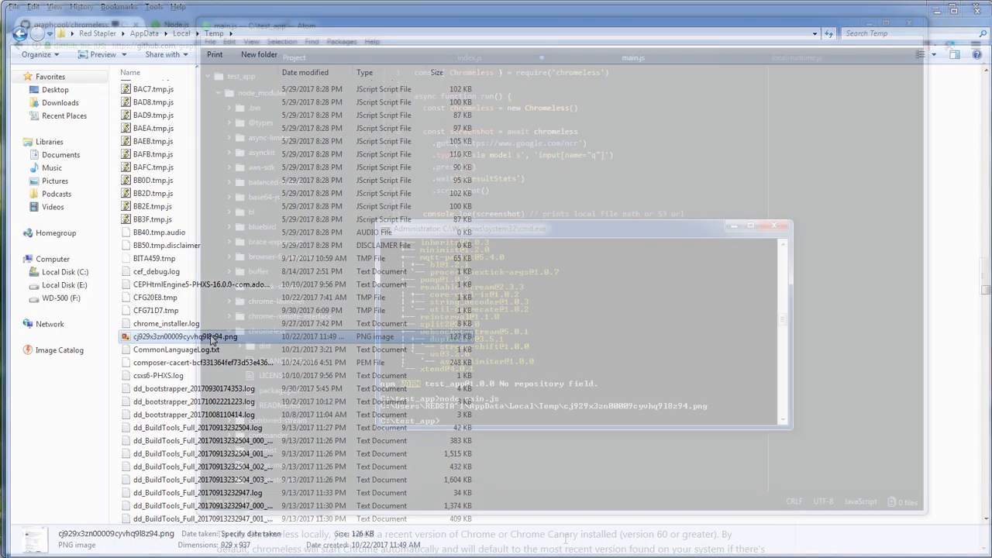
Search Google for 'tesla model s' in Firefox
double_click(185, 337)
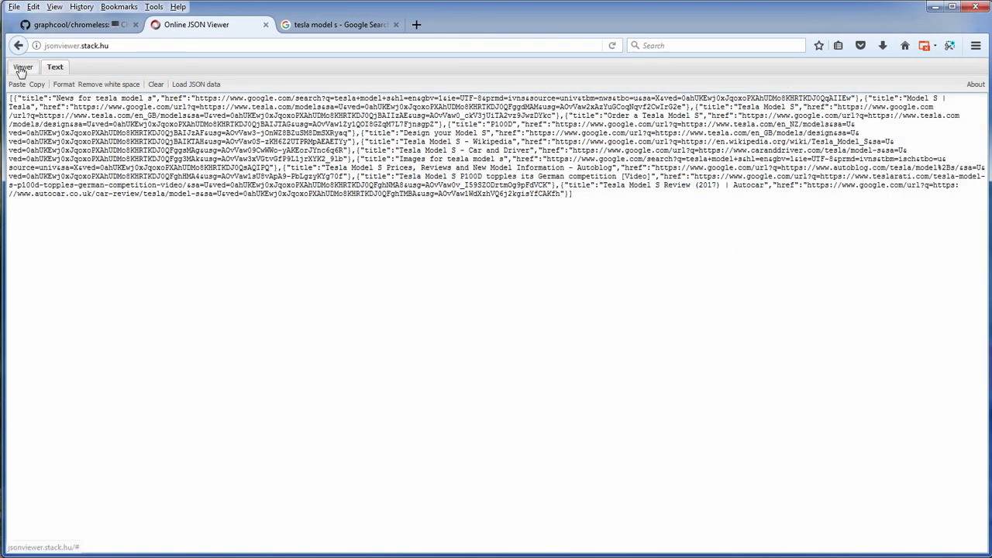
click(25, 67)
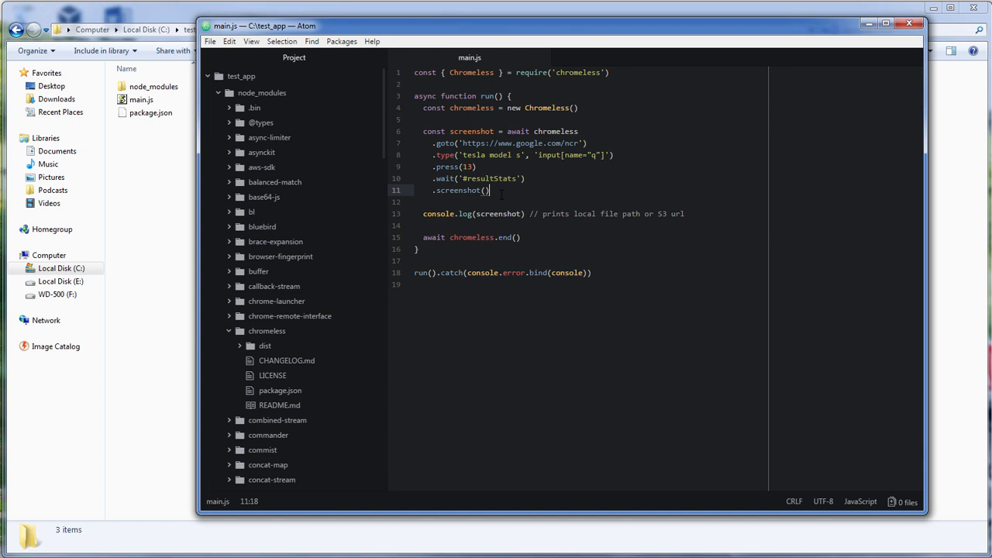
double_click(462, 189)
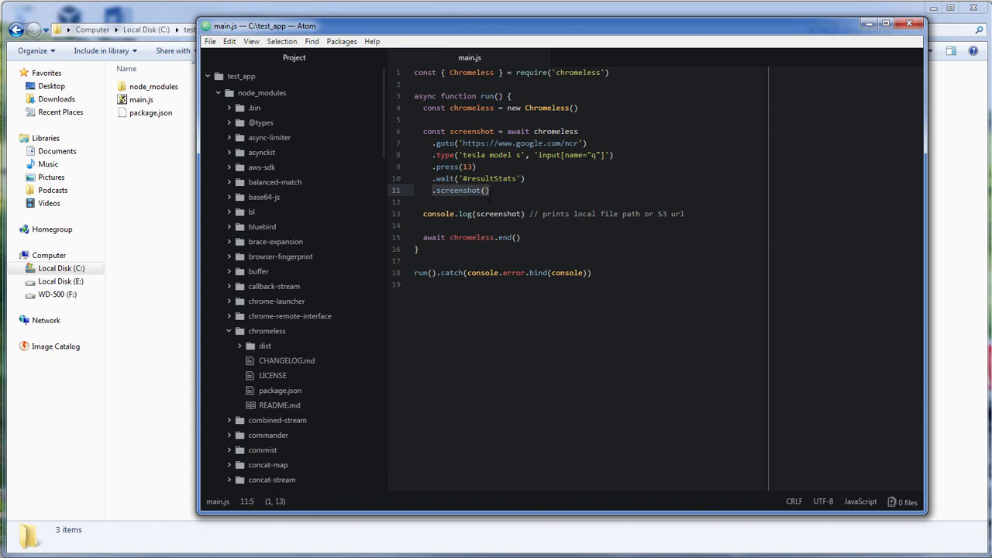
click(432, 189)
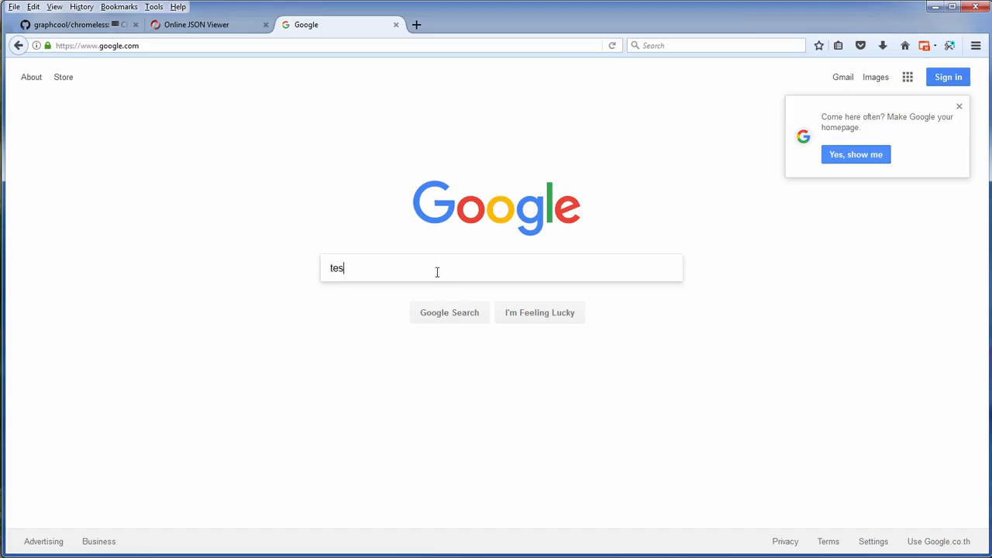
text(tesla model s)
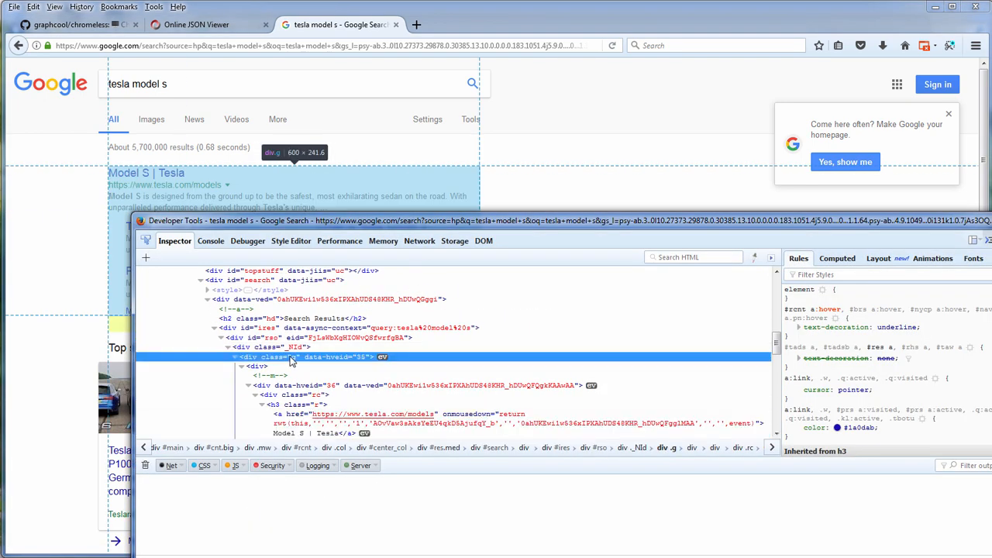
Inspect the markup of a div.g result block and its h3.r title heading
click(263, 356)
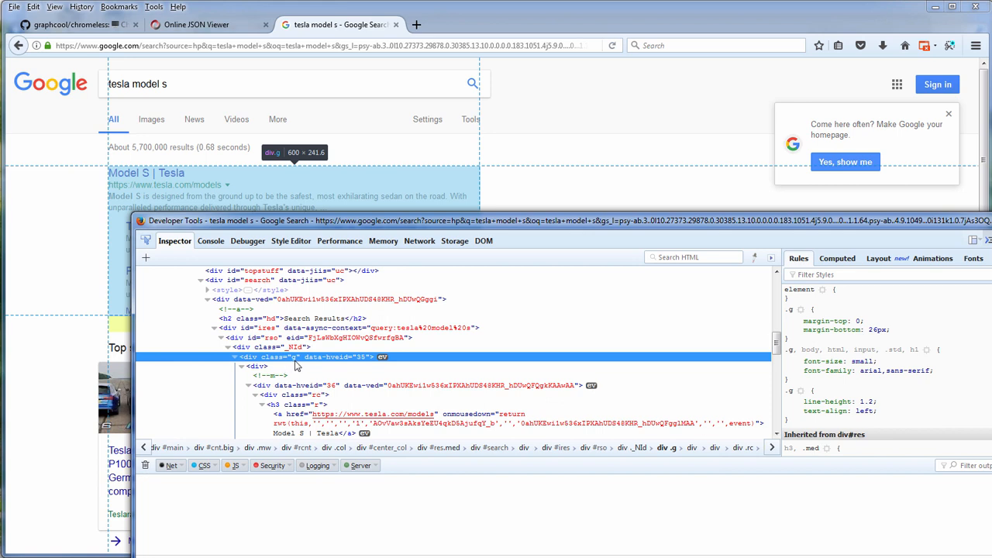
click(276, 404)
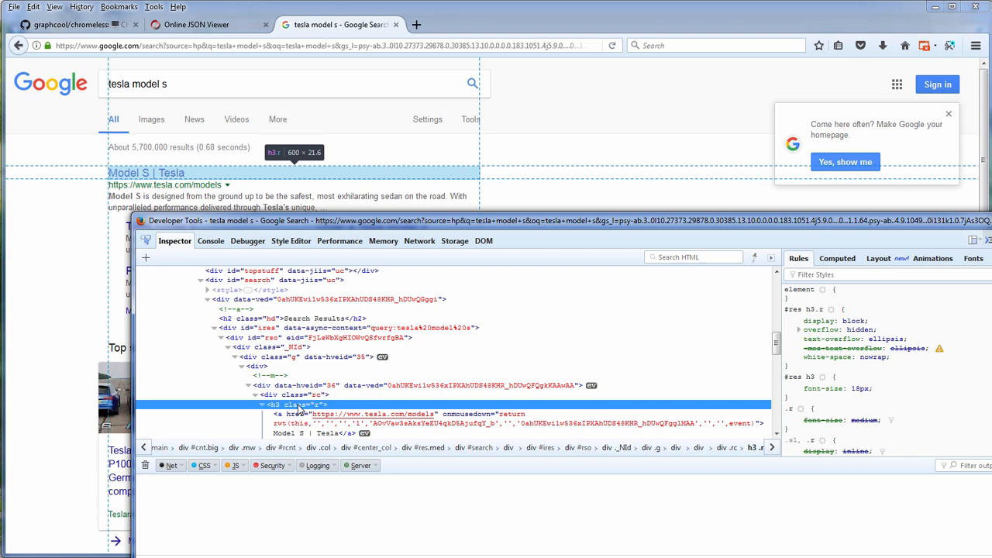
mouse_move(618, 412)
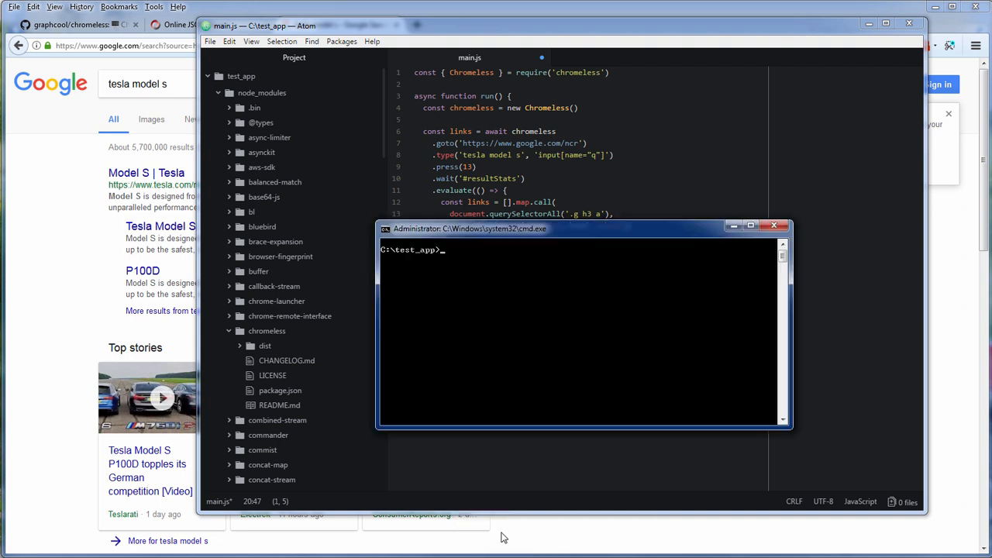
Run the scraper with 'node main' in C:\test_app so results save to test.txt
text(node main)
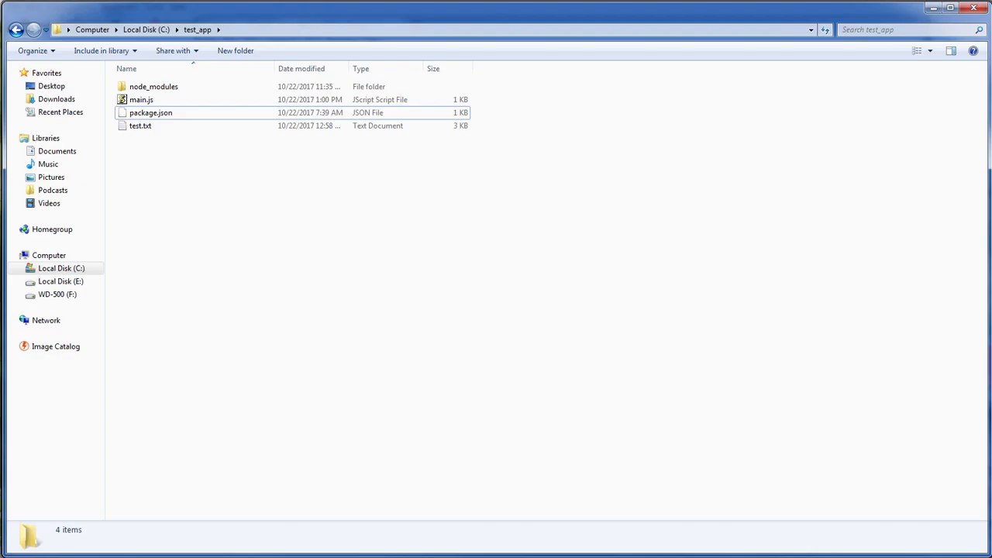
Open test.txt in Notepad and select all the scraped JSON titles and links
click(140, 125)
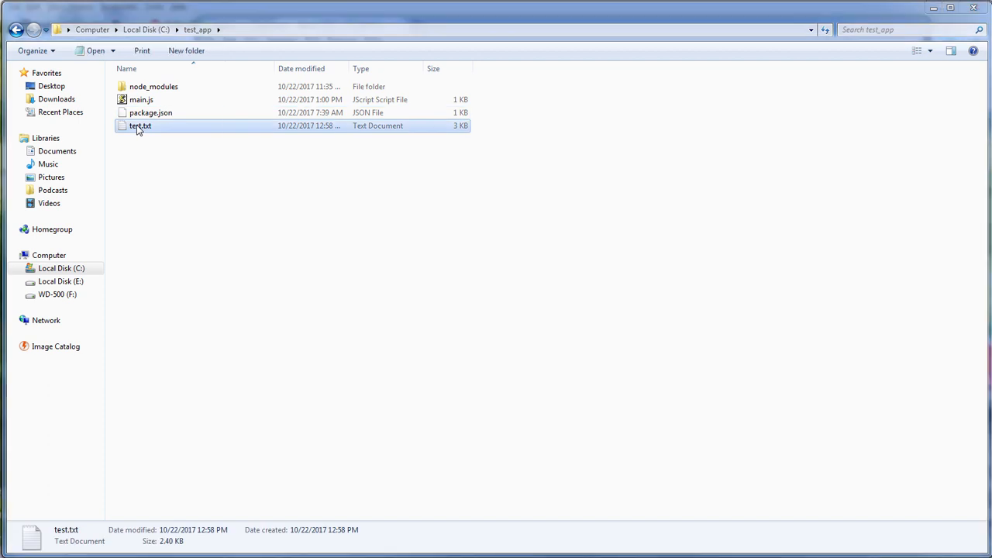
double_click(139, 126)
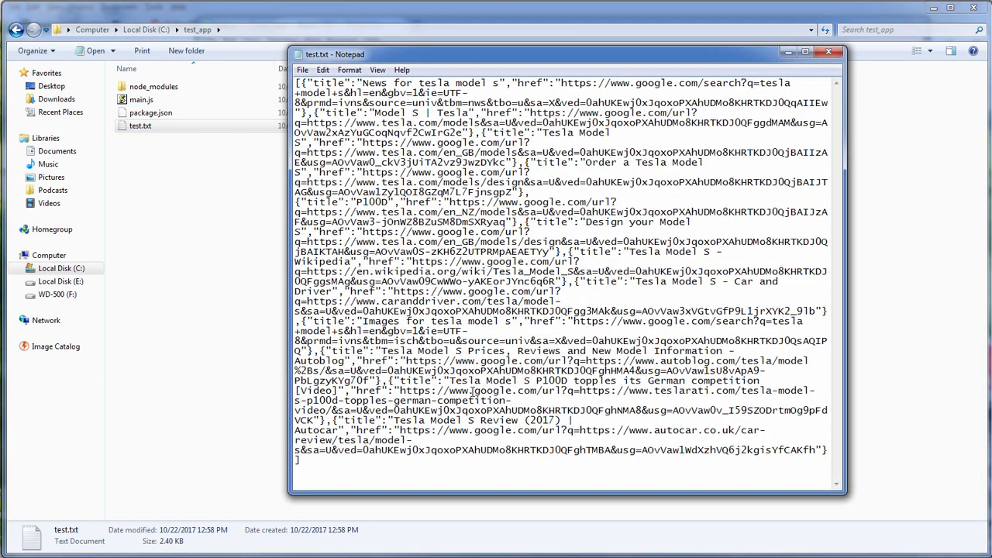
key(ctrl+a)
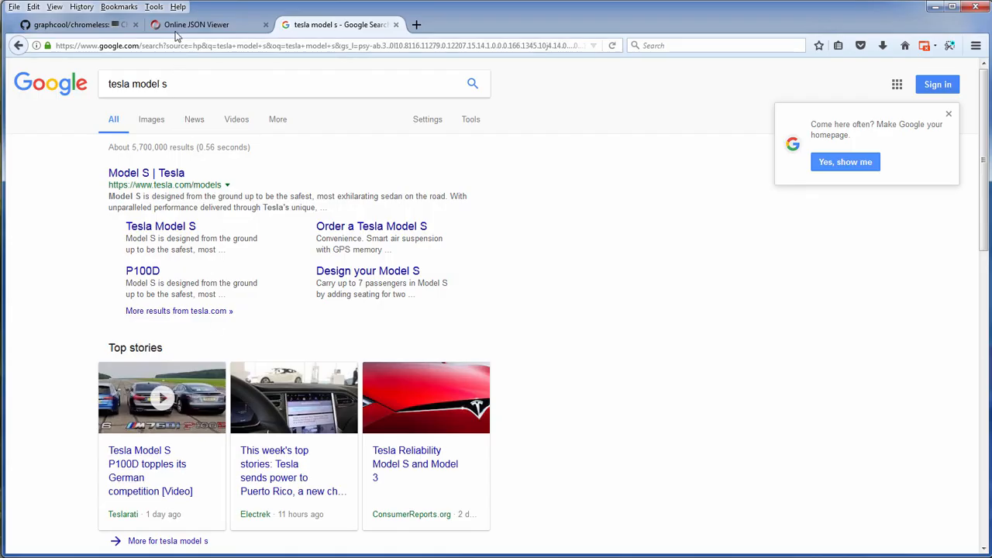
View the scraped data as a tree in Online JSON Viewer, expanding the first results to titles and links
click(196, 25)
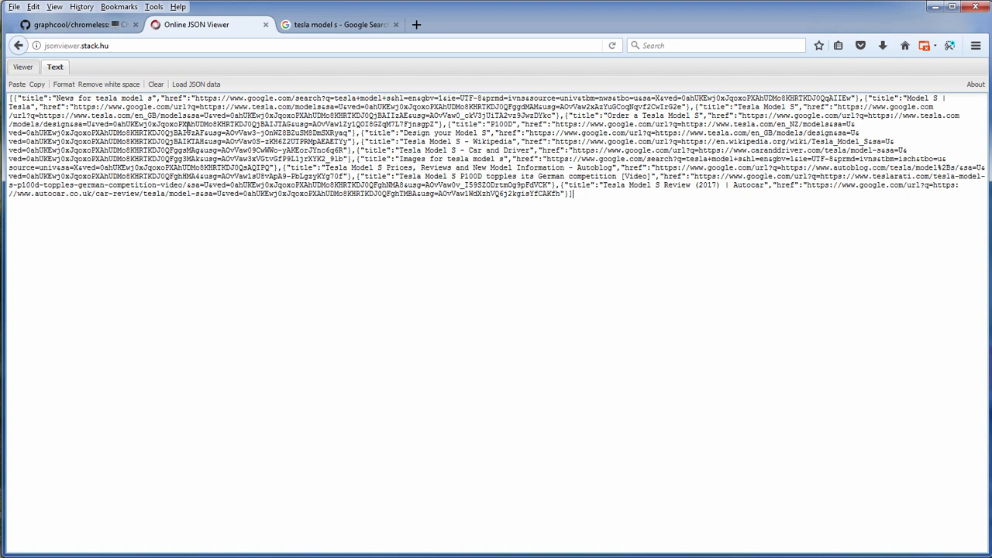
click(24, 67)
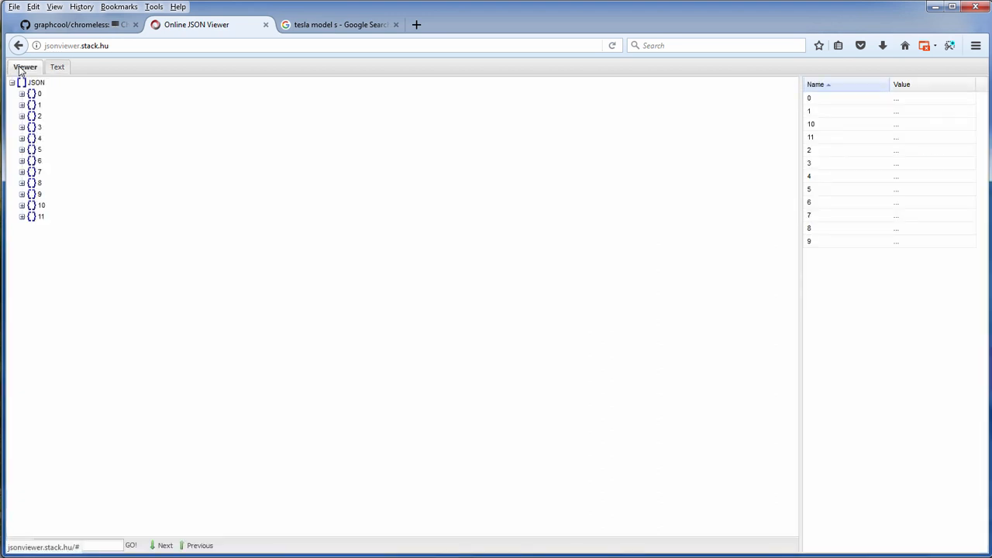
click(22, 95)
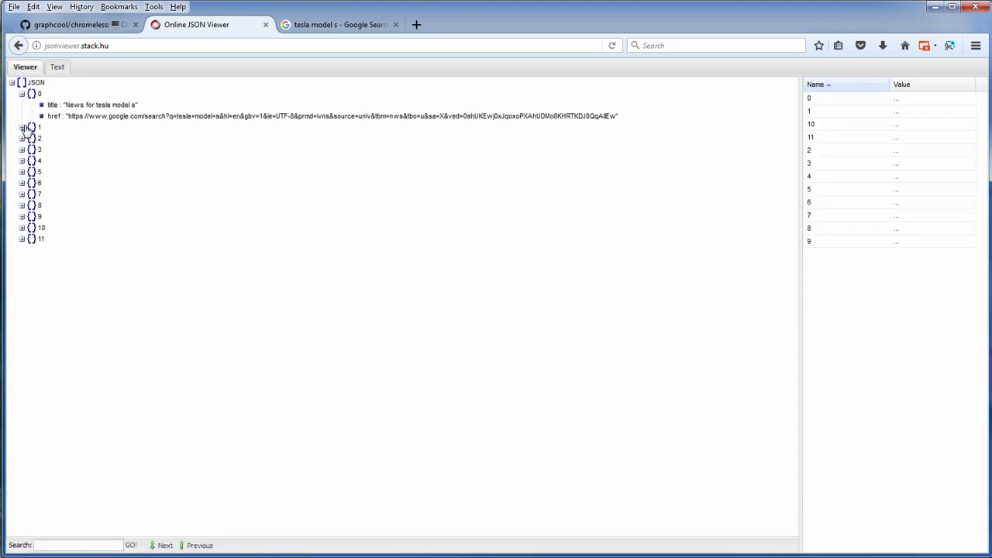
click(22, 127)
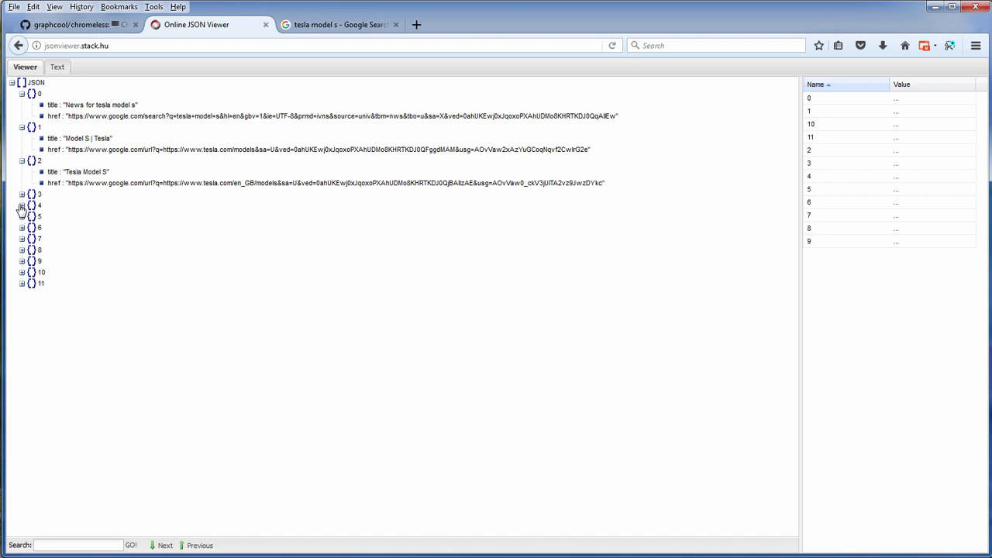
click(22, 205)
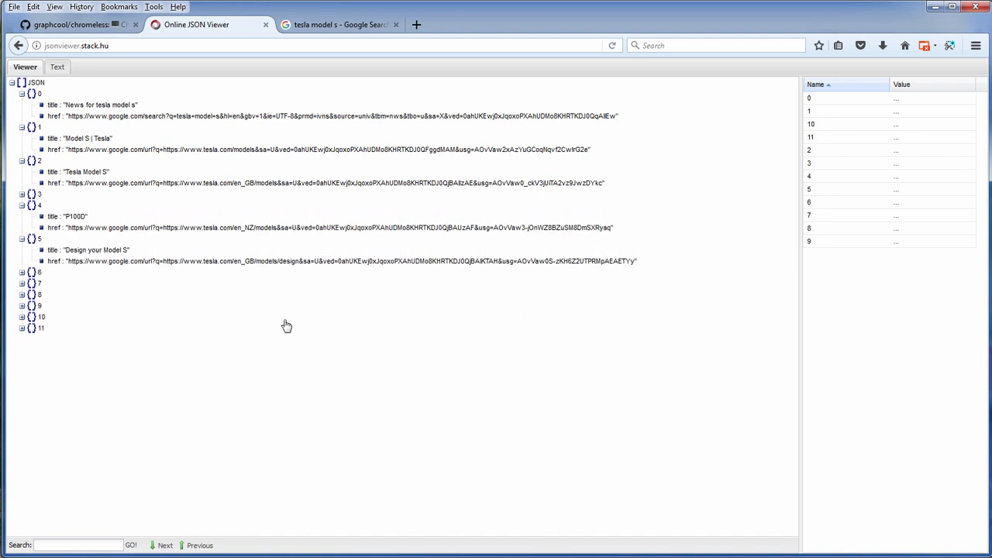